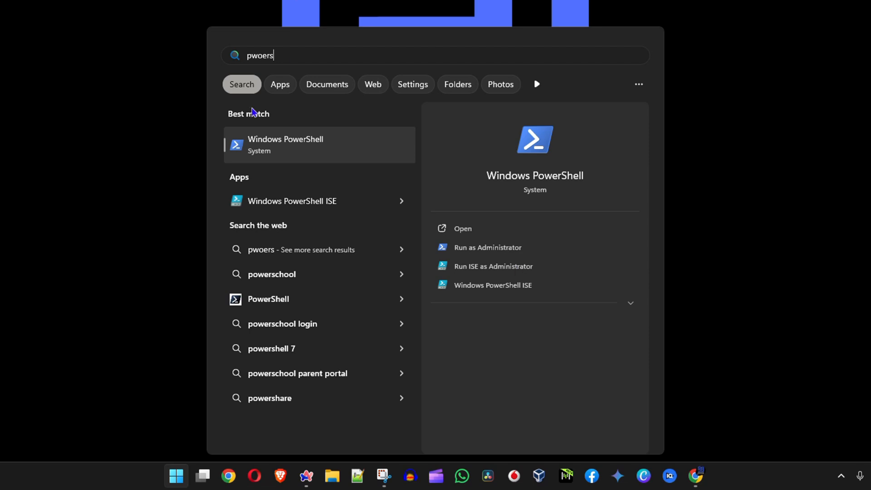
mouse_move(333, 169)
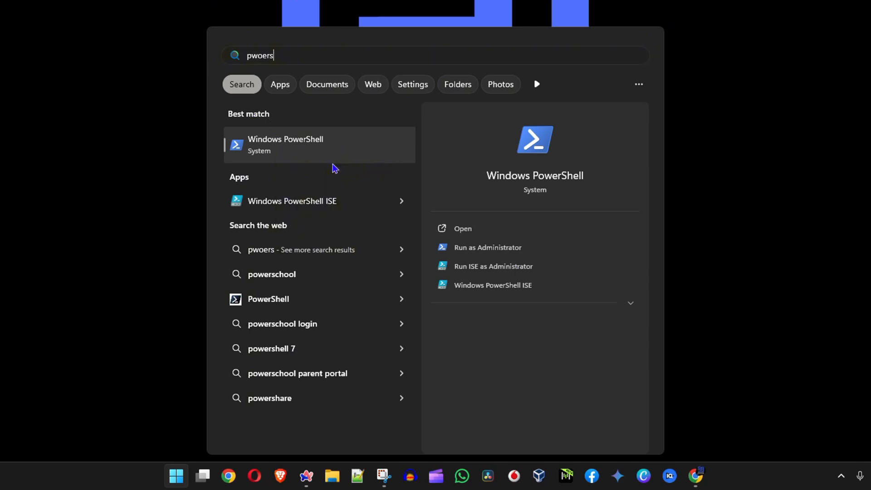
- Start Windows PowerShell with administrator rights from the search results
click(285, 144)
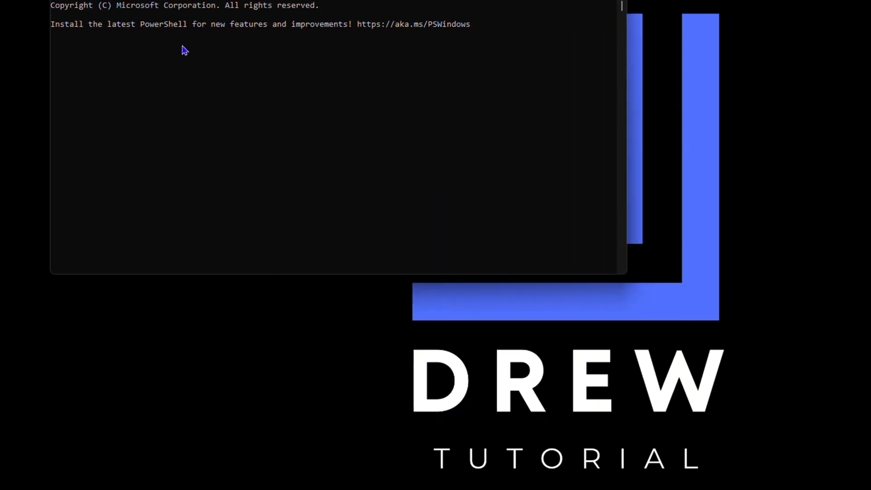
- Run Get-AppXPackage WindowsStore -AllUsers | Foreach {Add-AppxPackage -DisableDevelopment...} to re-register the Store
text(Get-AppXPackage WindowsStore -AllUsers | Foreach {Add-AppxPackage -DisableDevelopmentMode -Register "$($_.InstallLocation)\AppXManifest.xml"})
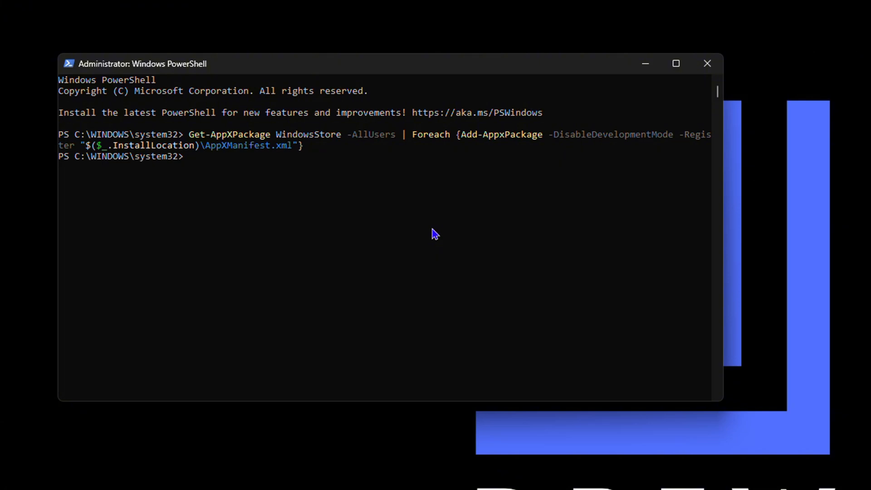
mouse_move(697, 177)
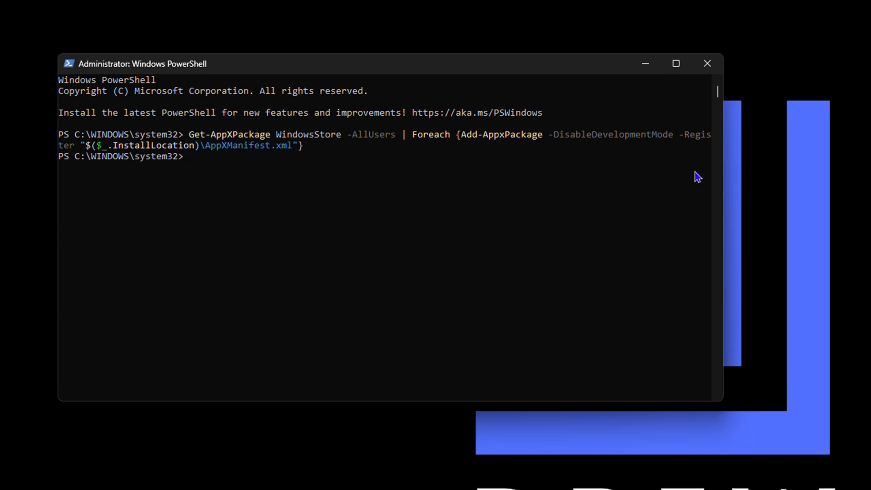